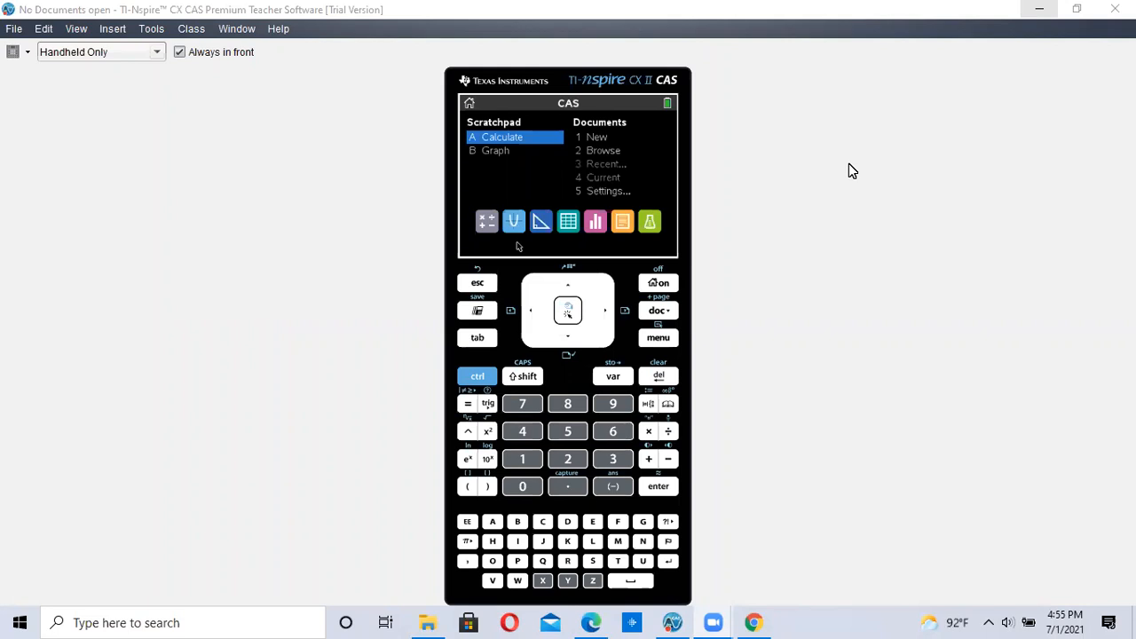
mouse_move(311, 7)
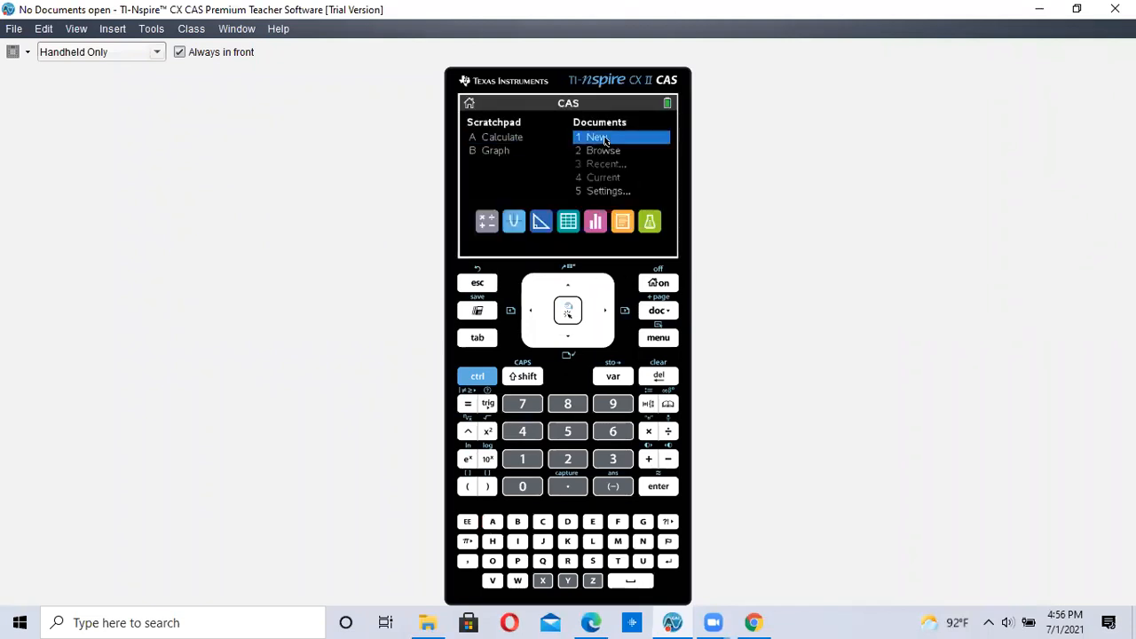
Step: Create a new document whose first page is a blank Calculator page
left_click(596, 137)
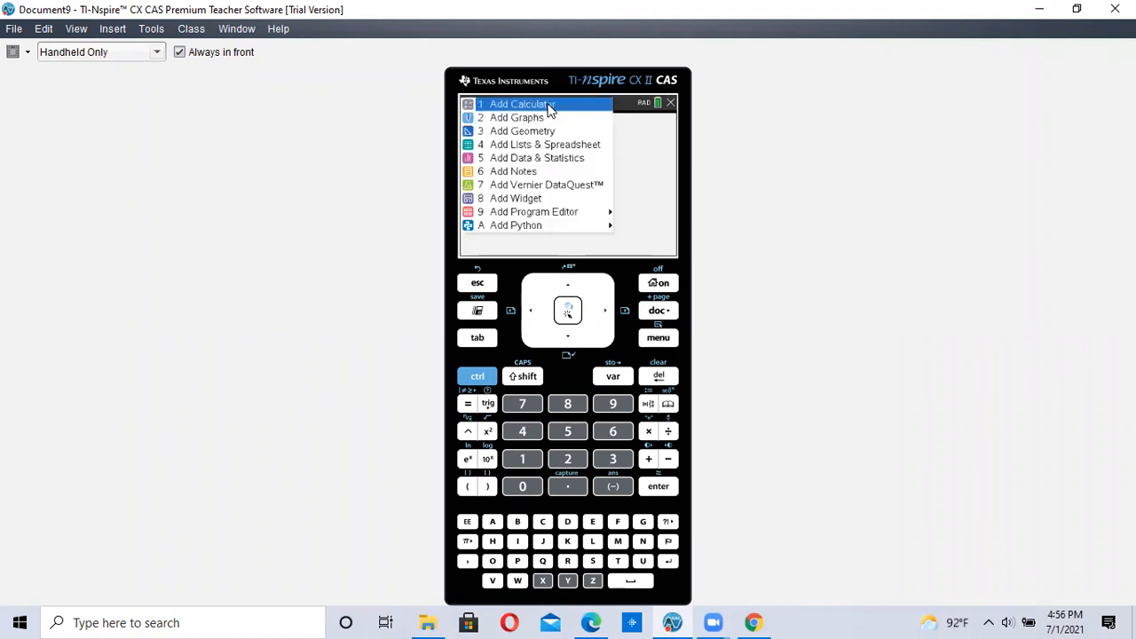
left_click(522, 104)
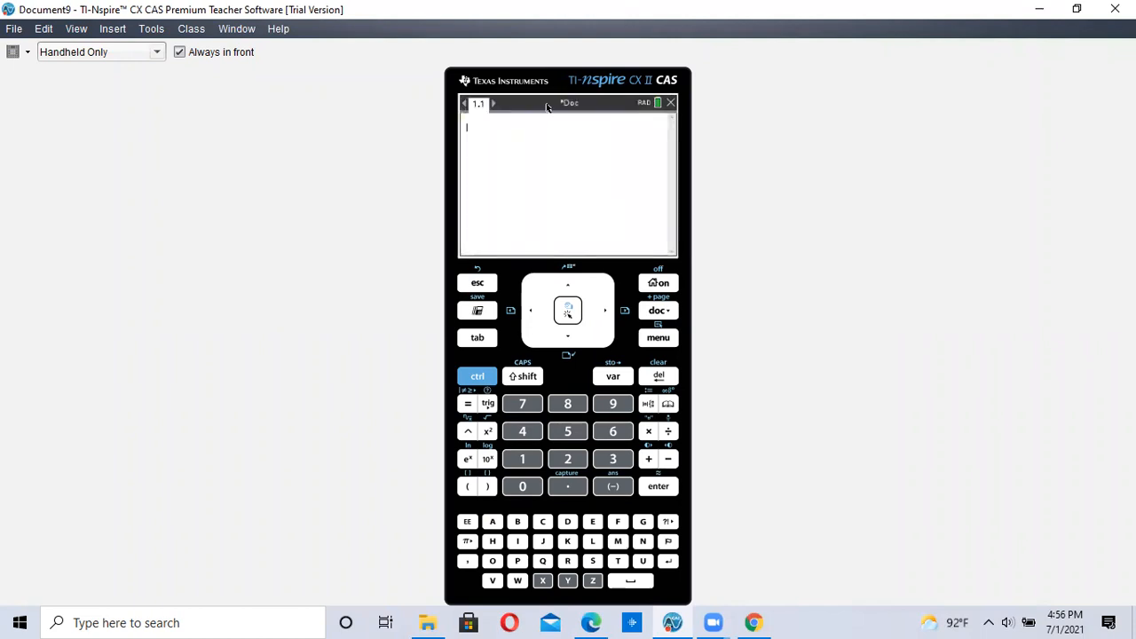
mouse_move(495, 134)
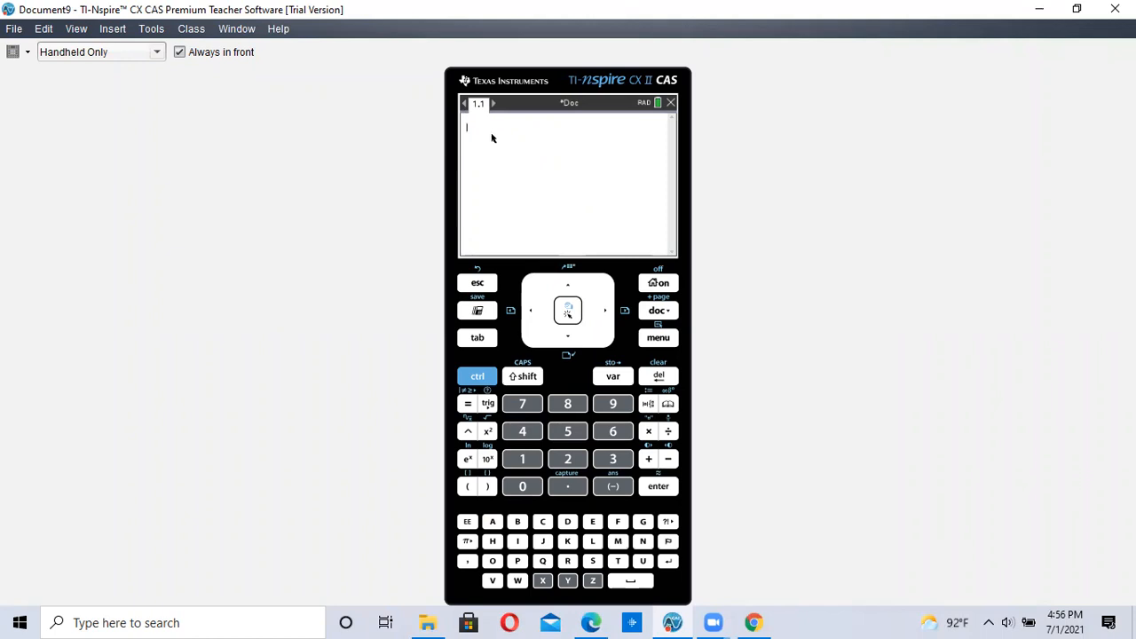
mouse_move(488, 143)
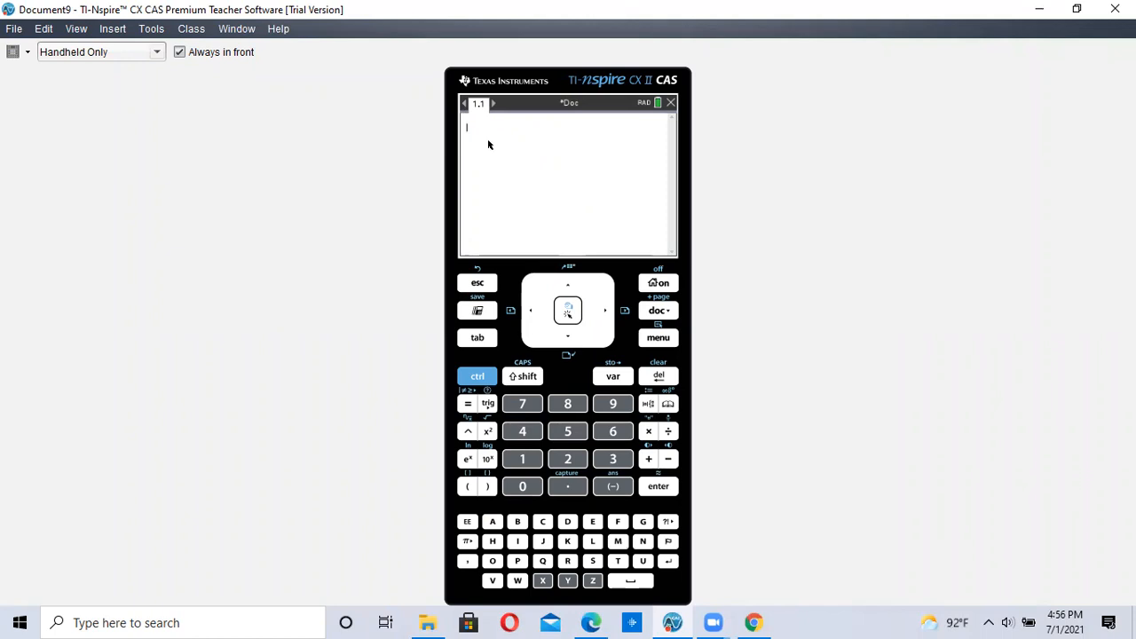
Step: Evaluate 5 followed by the Probability menu's factorial sign, giving 120
left_click(567, 431)
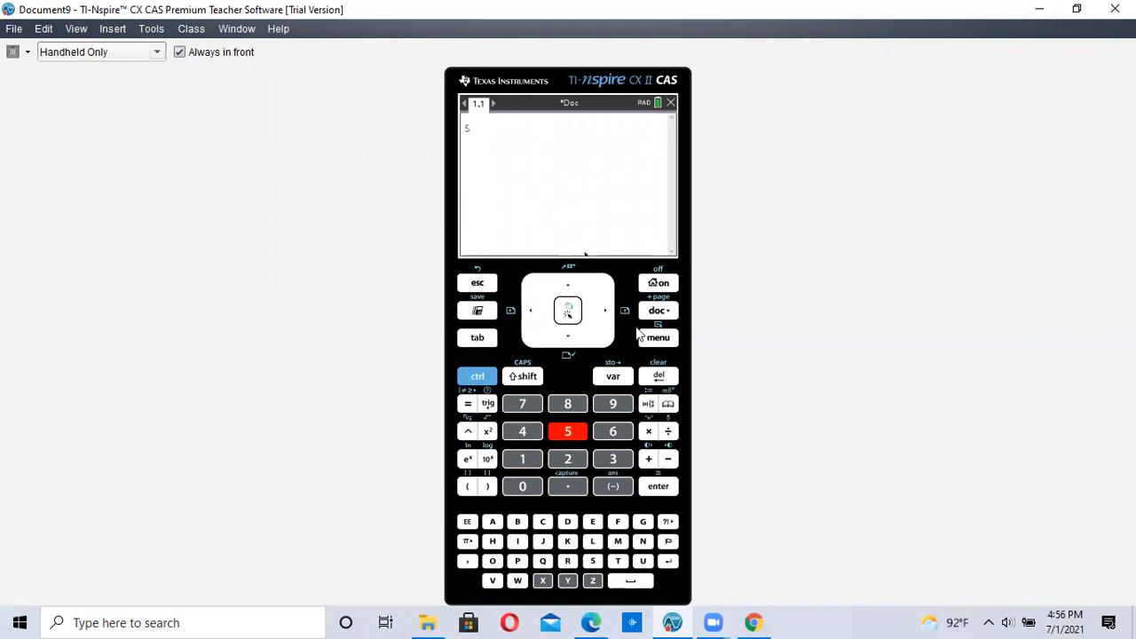
mouse_move(655, 343)
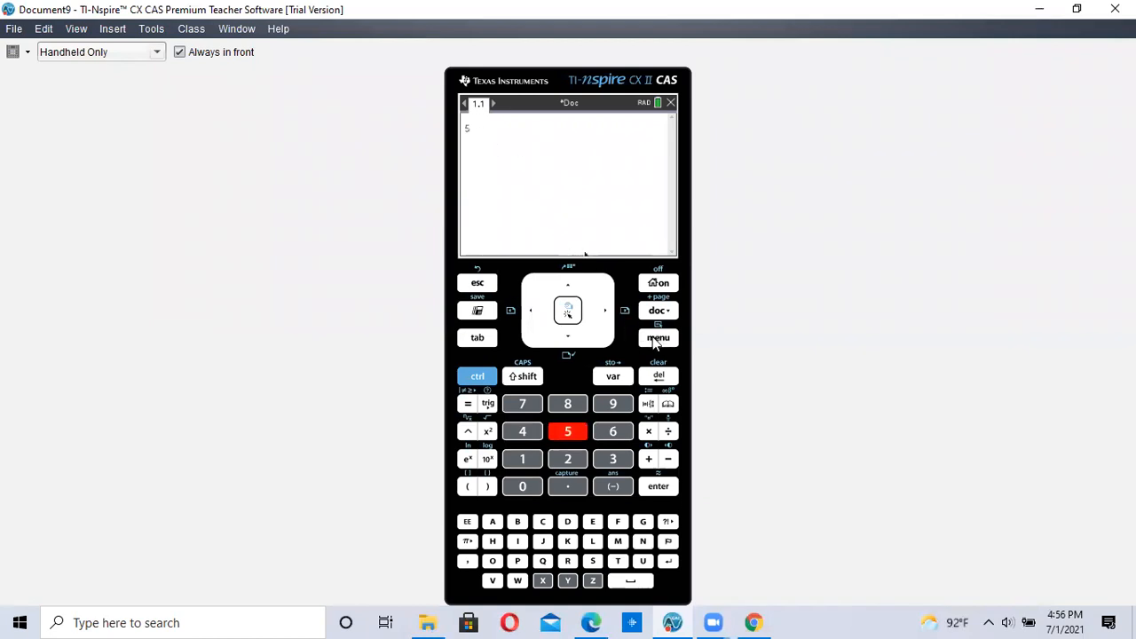
left_click(658, 338)
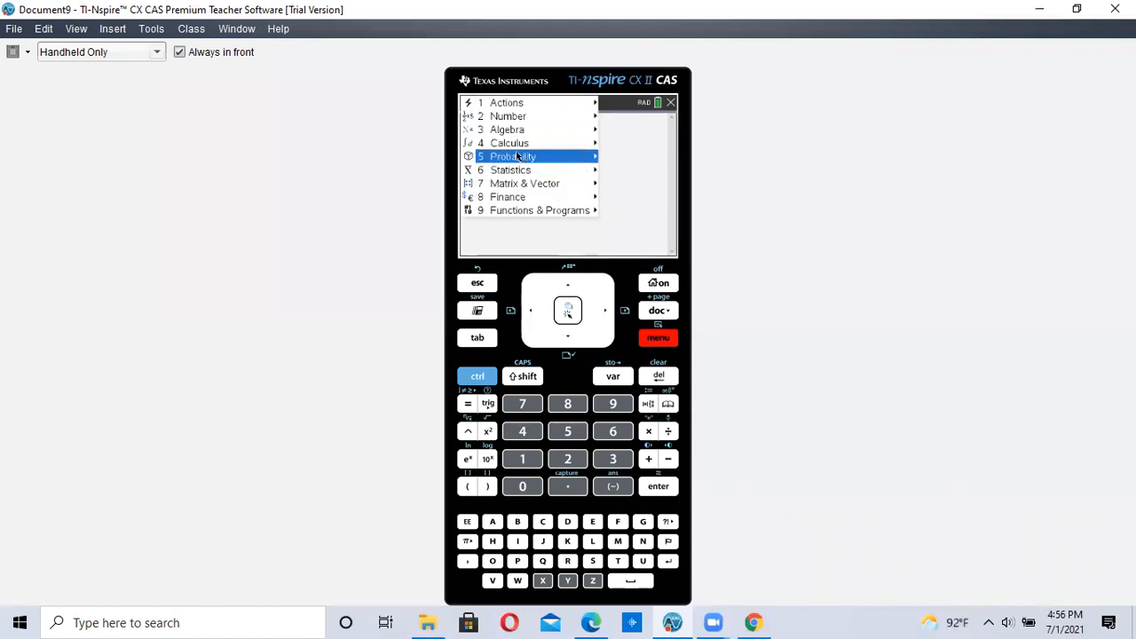
left_click(513, 157)
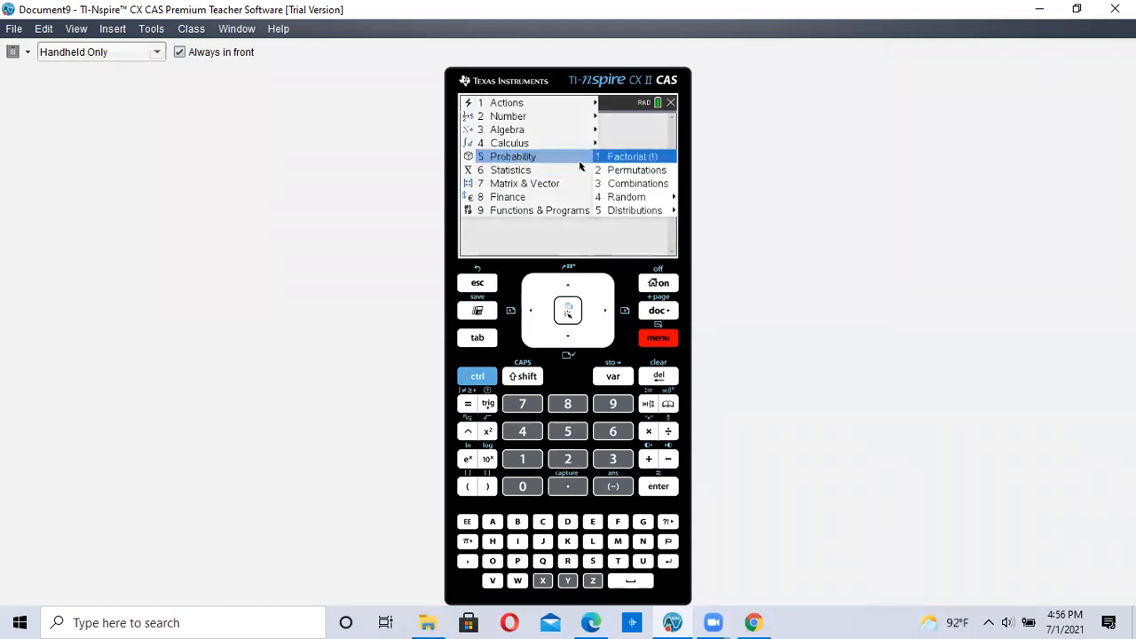
mouse_move(630, 156)
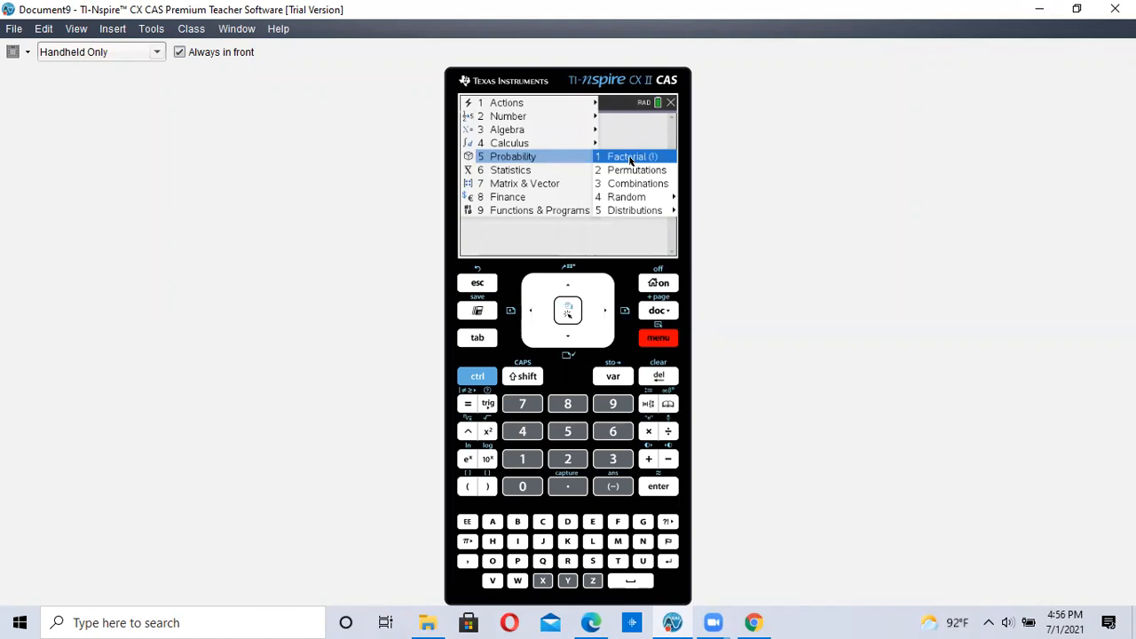
left_click(632, 157)
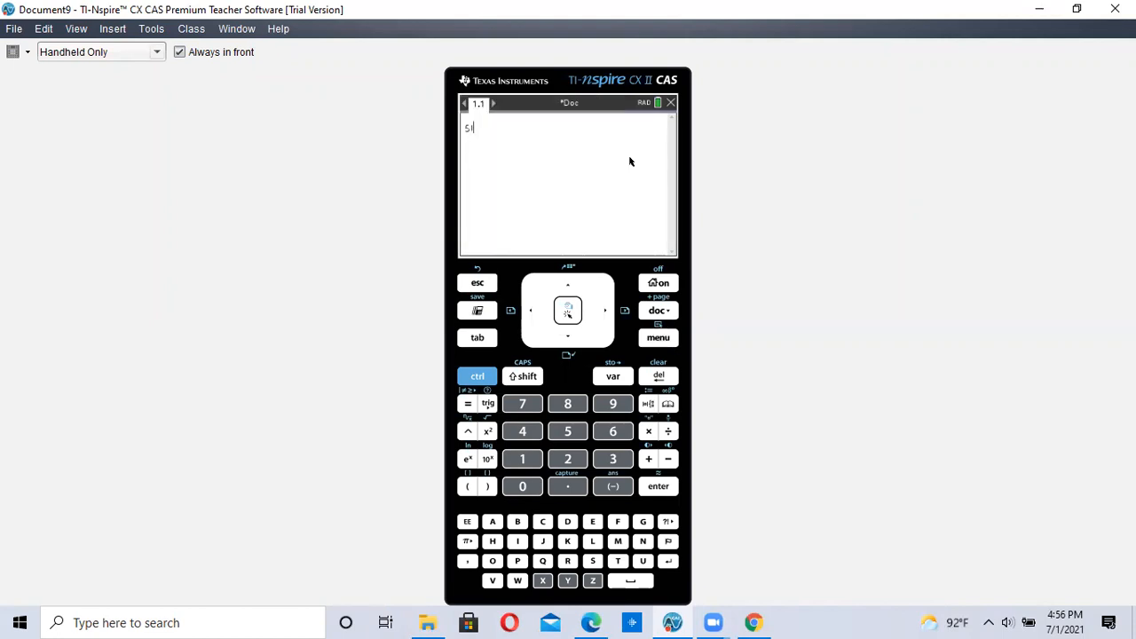
mouse_move(472, 144)
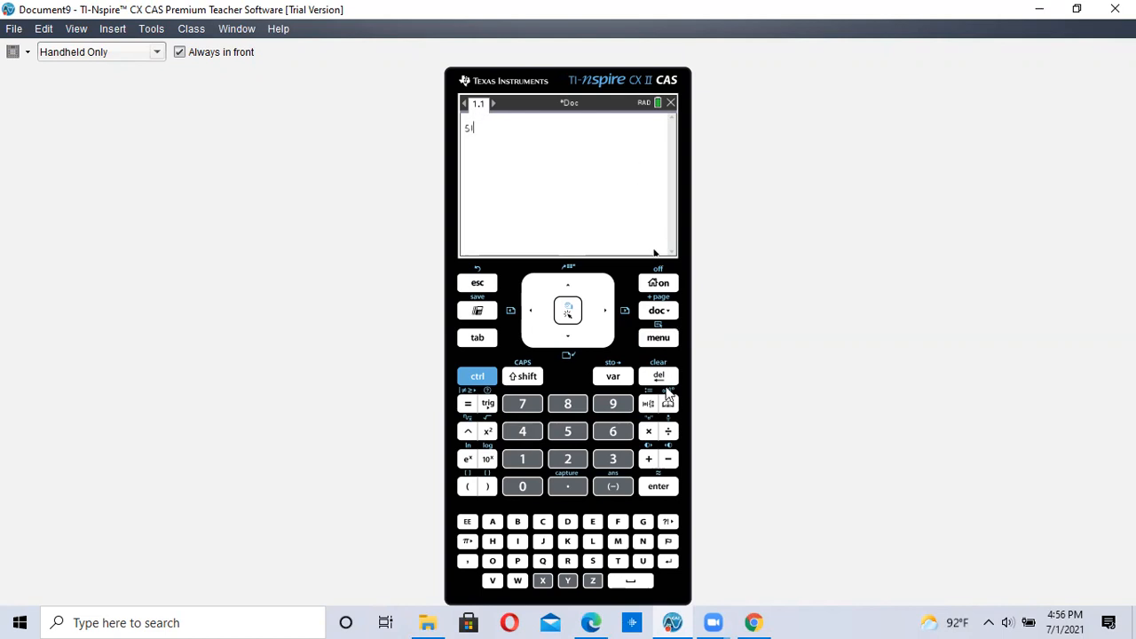
left_click(658, 486)
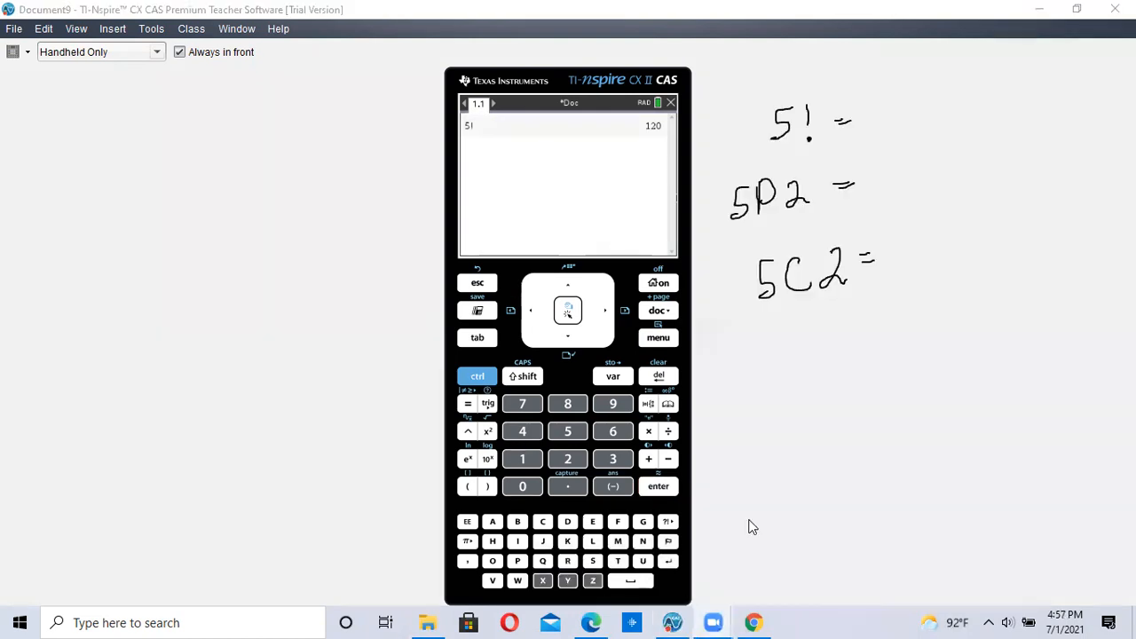
mouse_move(427, 87)
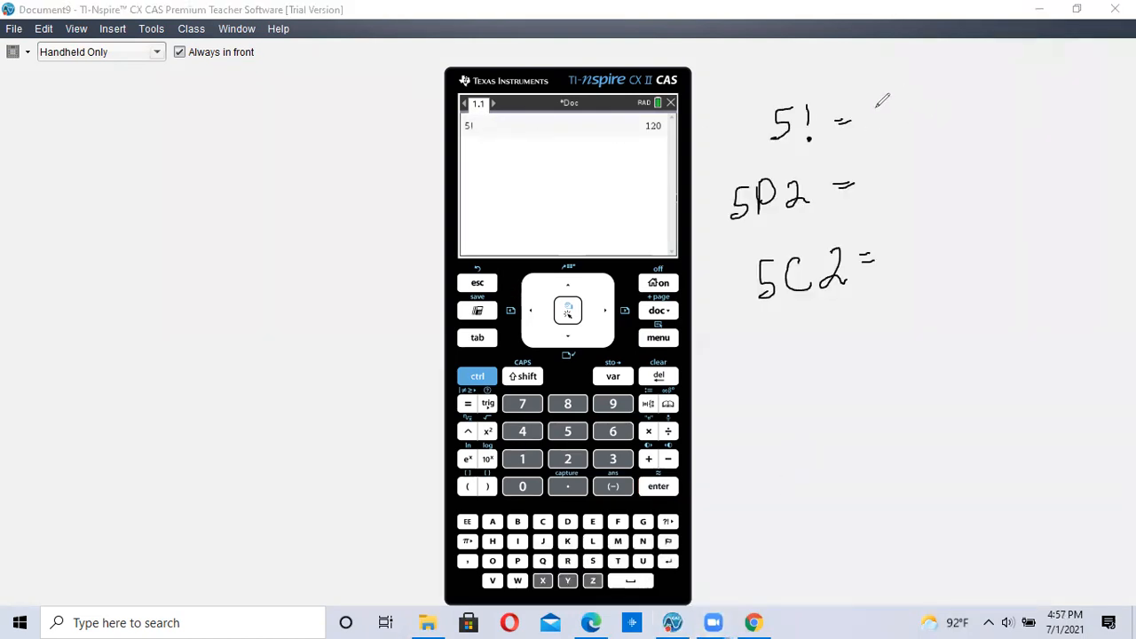
left_click_drag(865, 115, 923, 124)
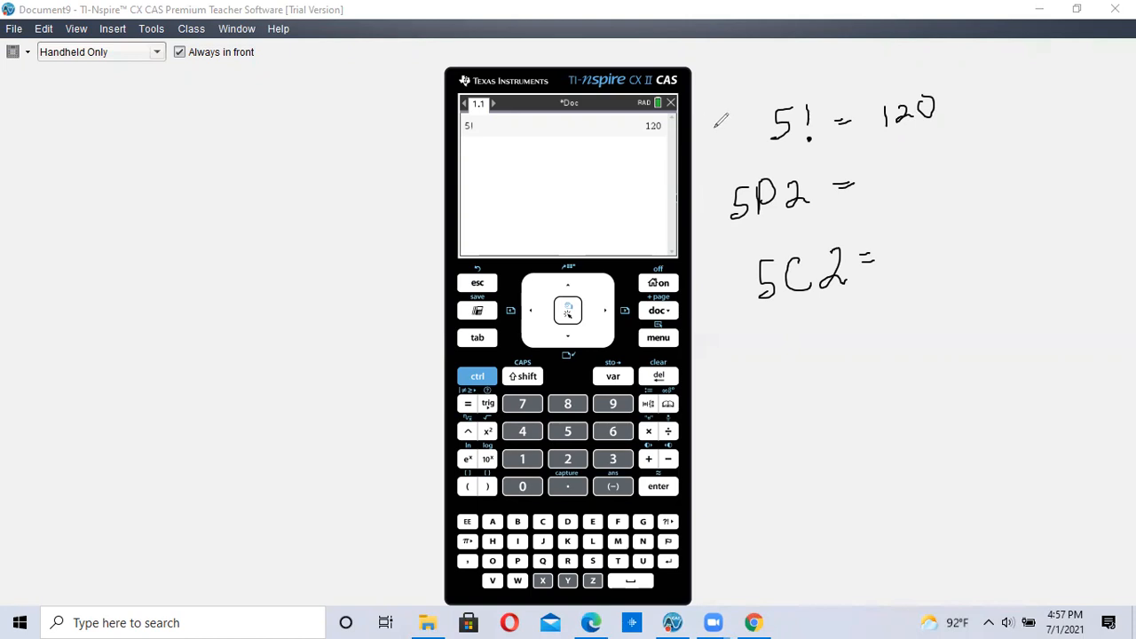
mouse_move(710, 201)
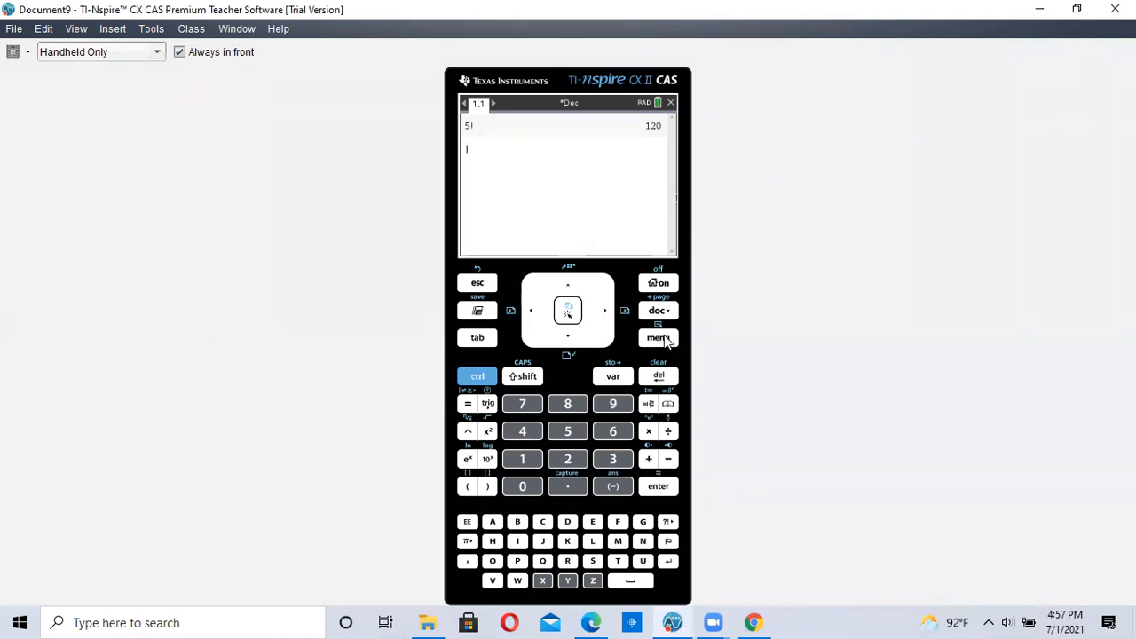
Step: Insert the Permutations function with arguments 5 and 2 and evaluate it to 20
left_click(658, 338)
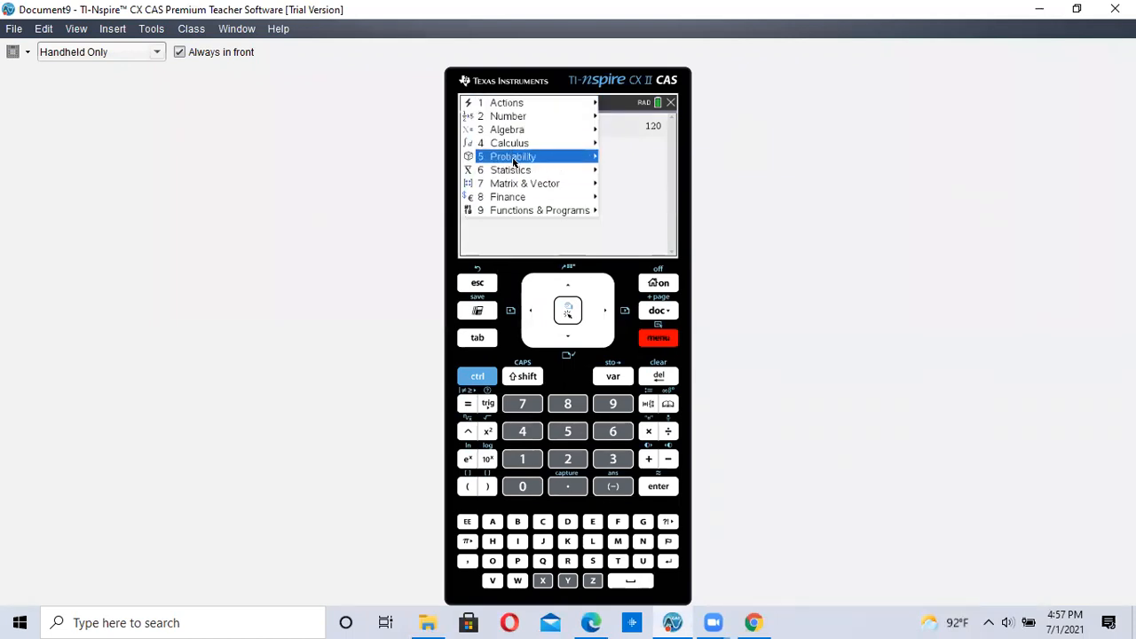
left_click(513, 157)
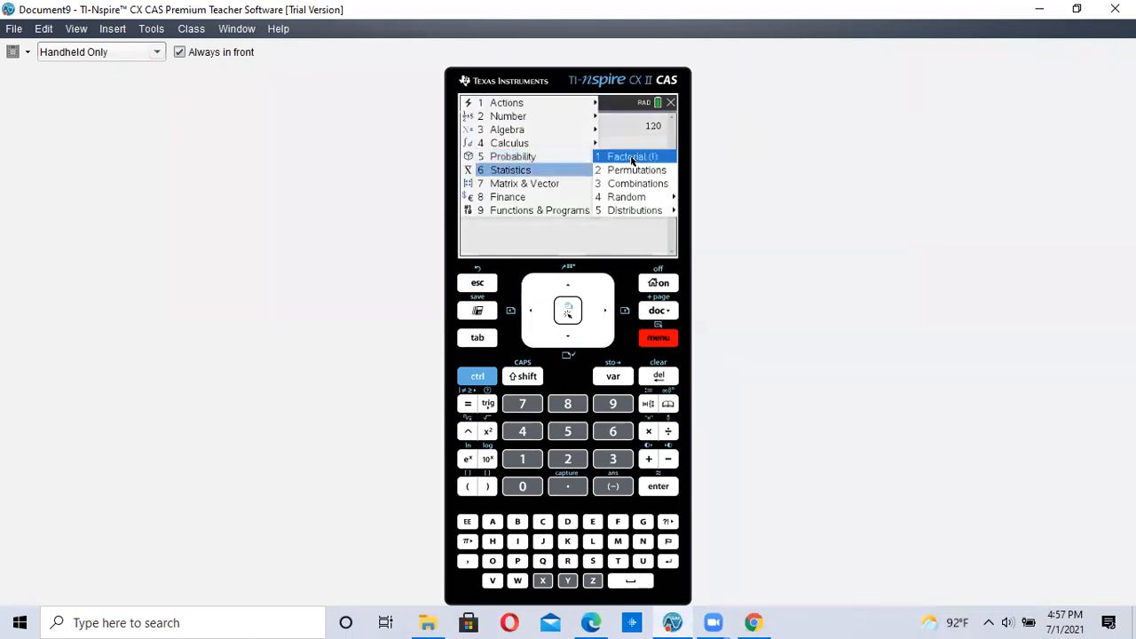
mouse_move(635, 170)
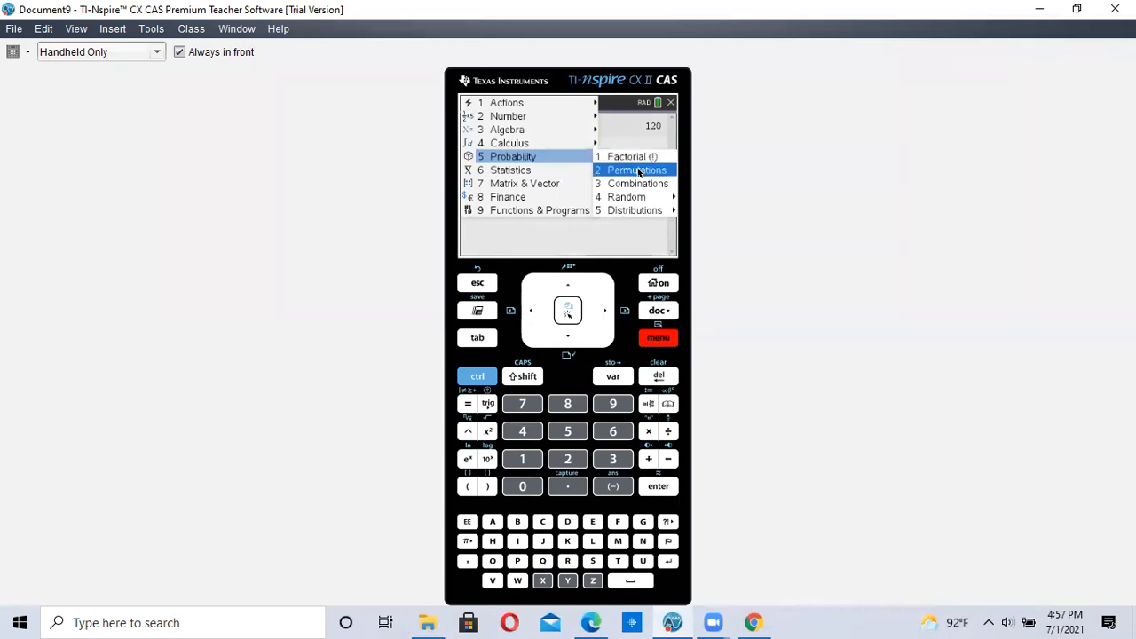
left_click(635, 170)
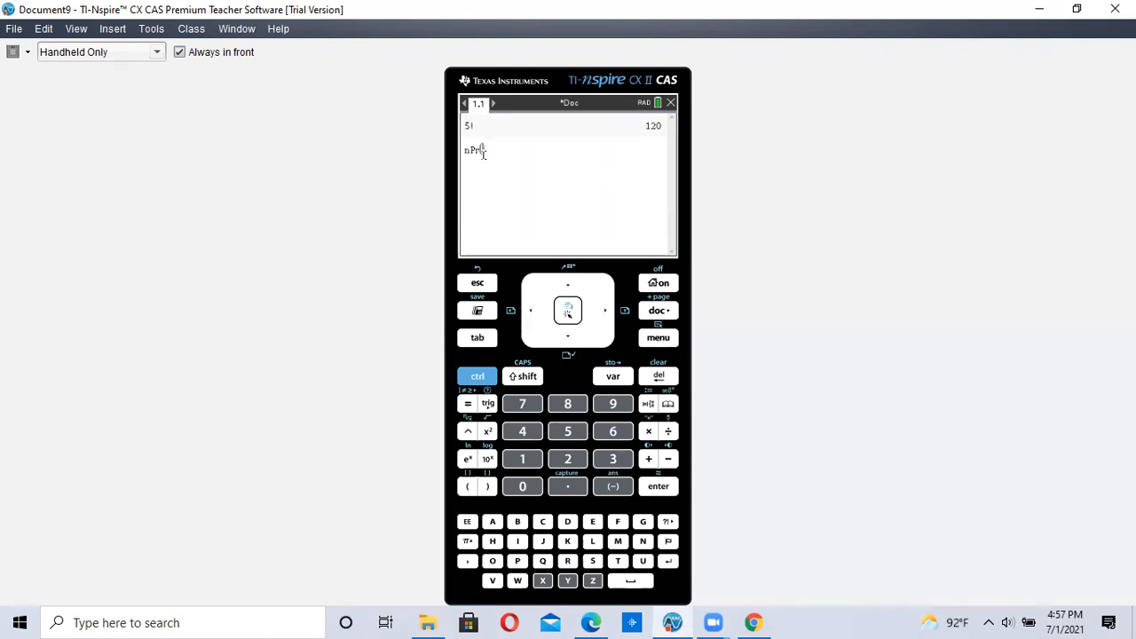
left_click(657, 376)
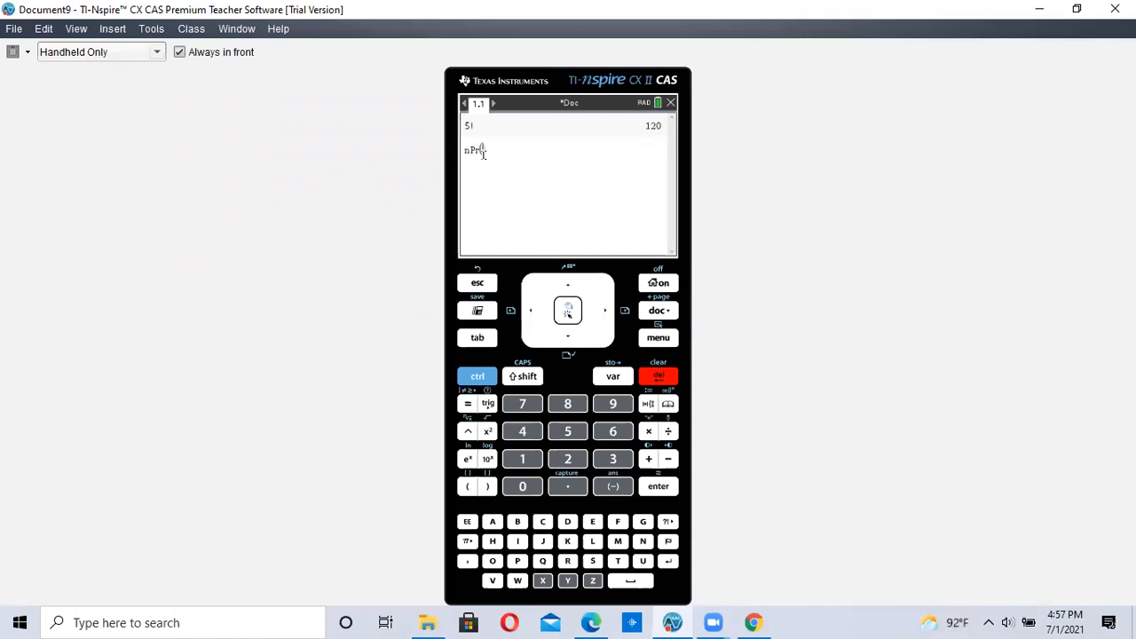
left_click(657, 375)
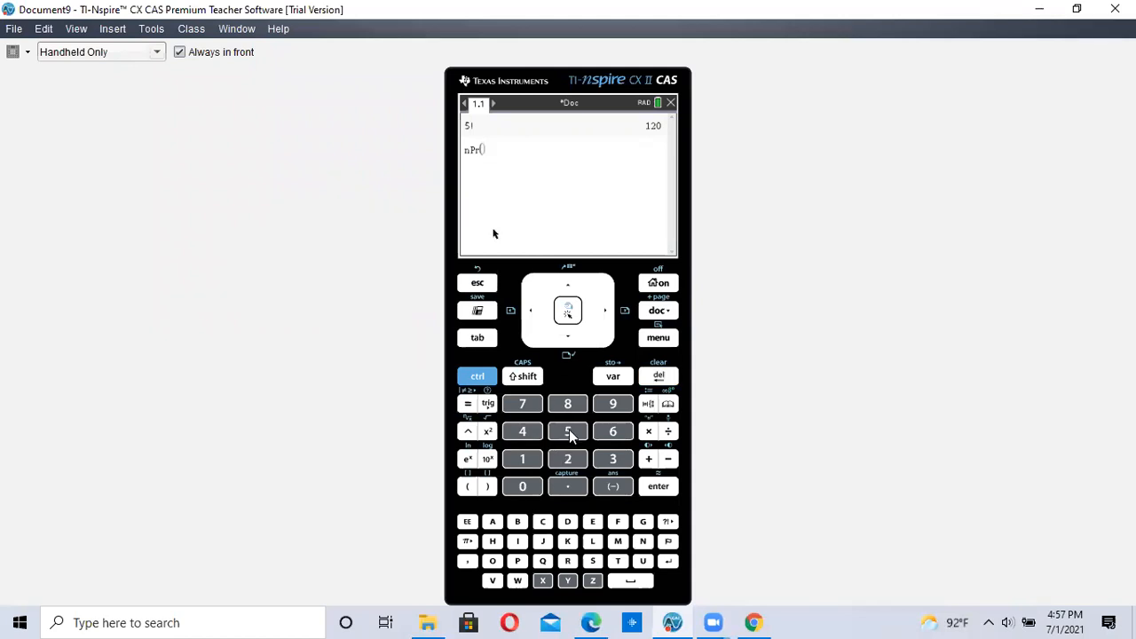
left_click(567, 431)
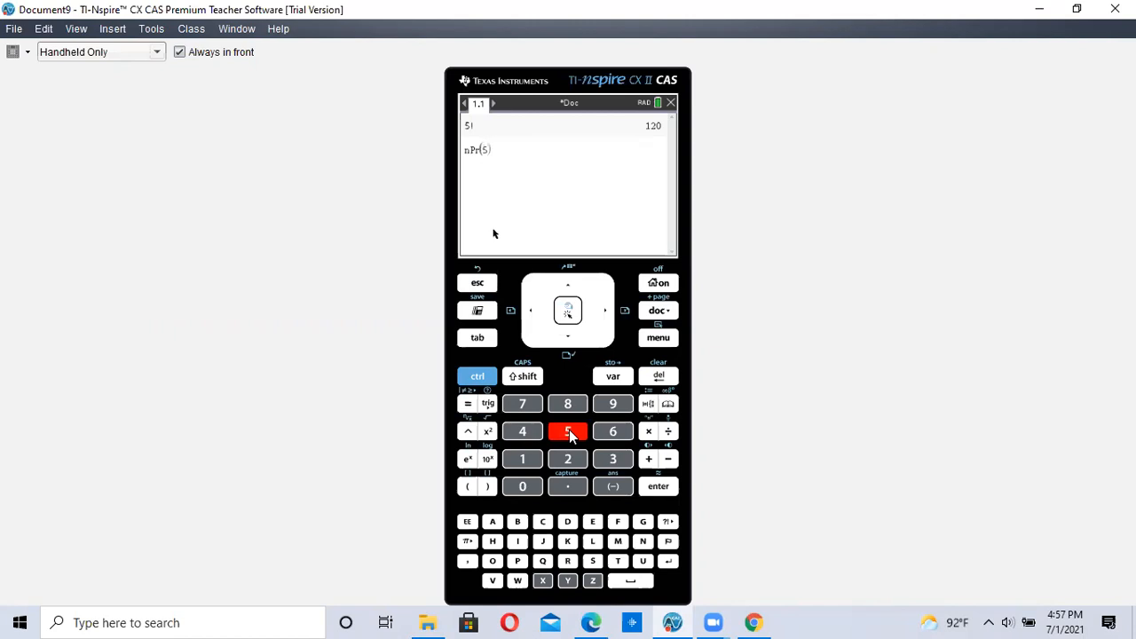
mouse_move(468, 574)
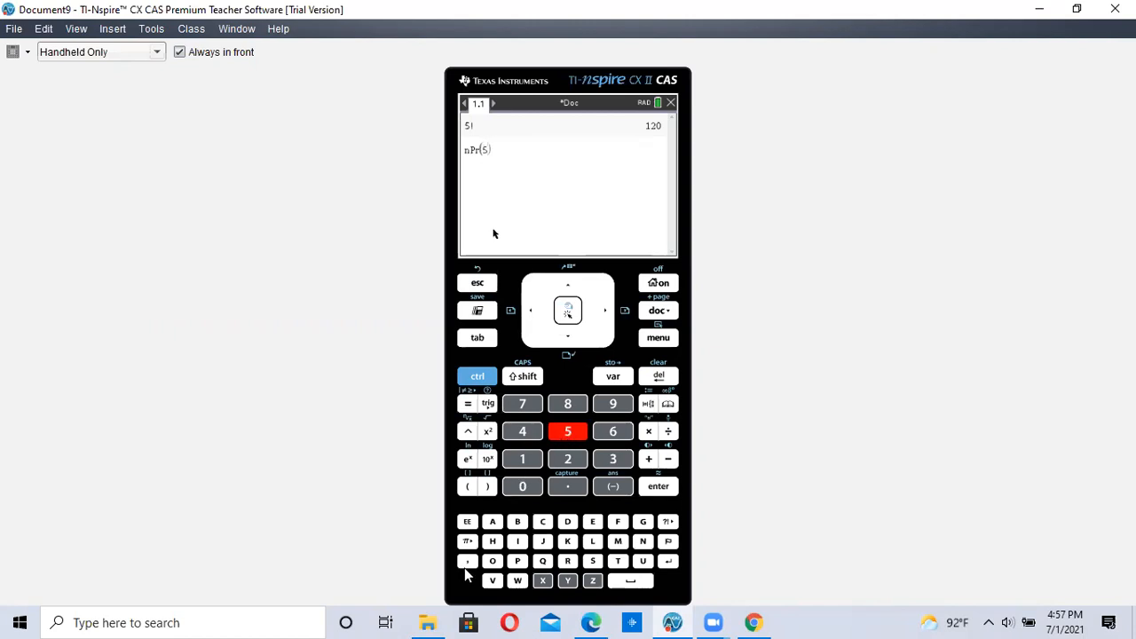
left_click(467, 561)
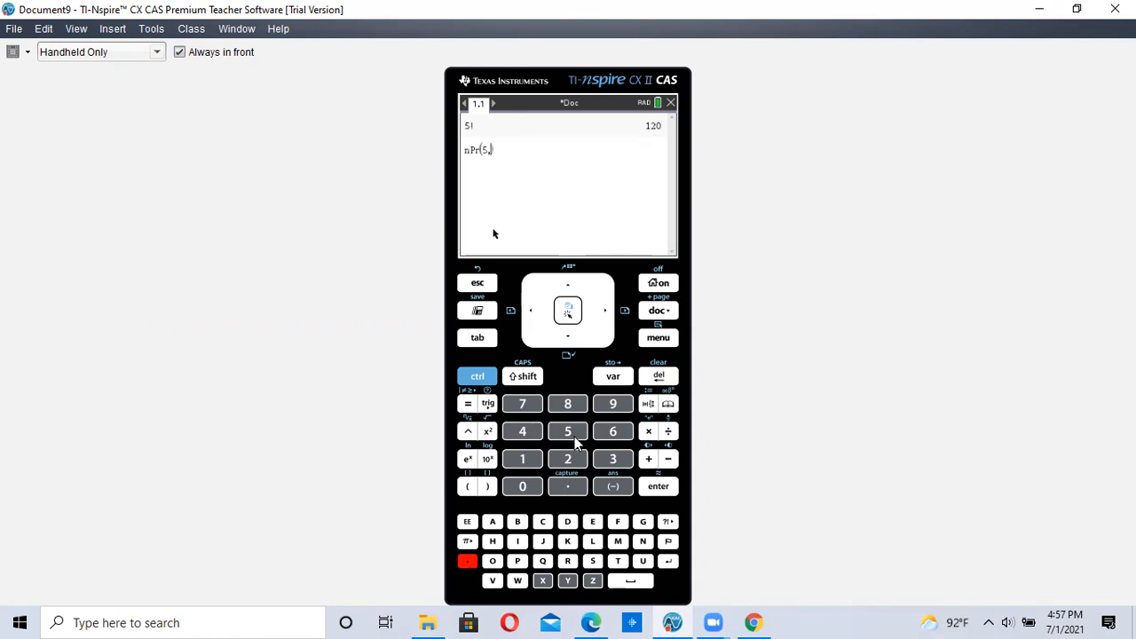
left_click(567, 458)
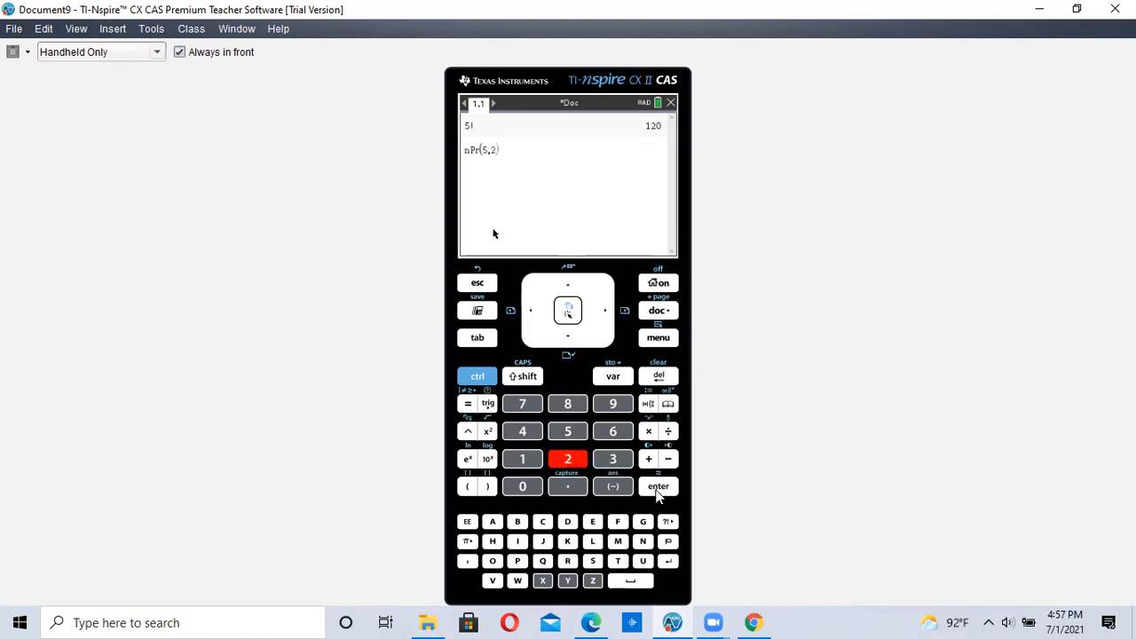
left_click(658, 486)
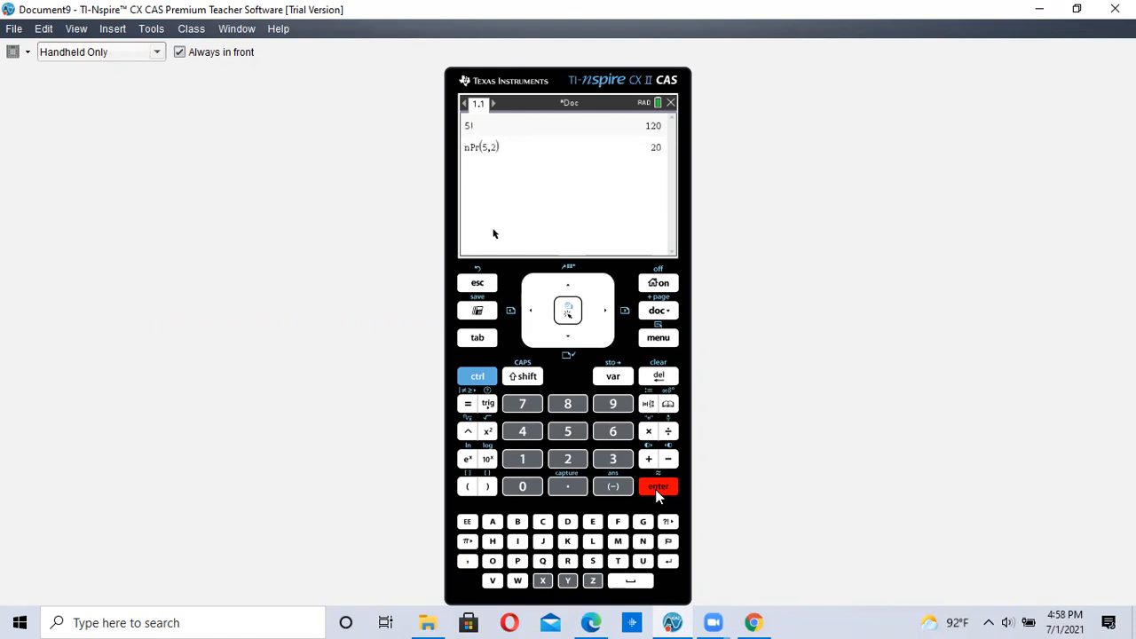
mouse_move(658, 344)
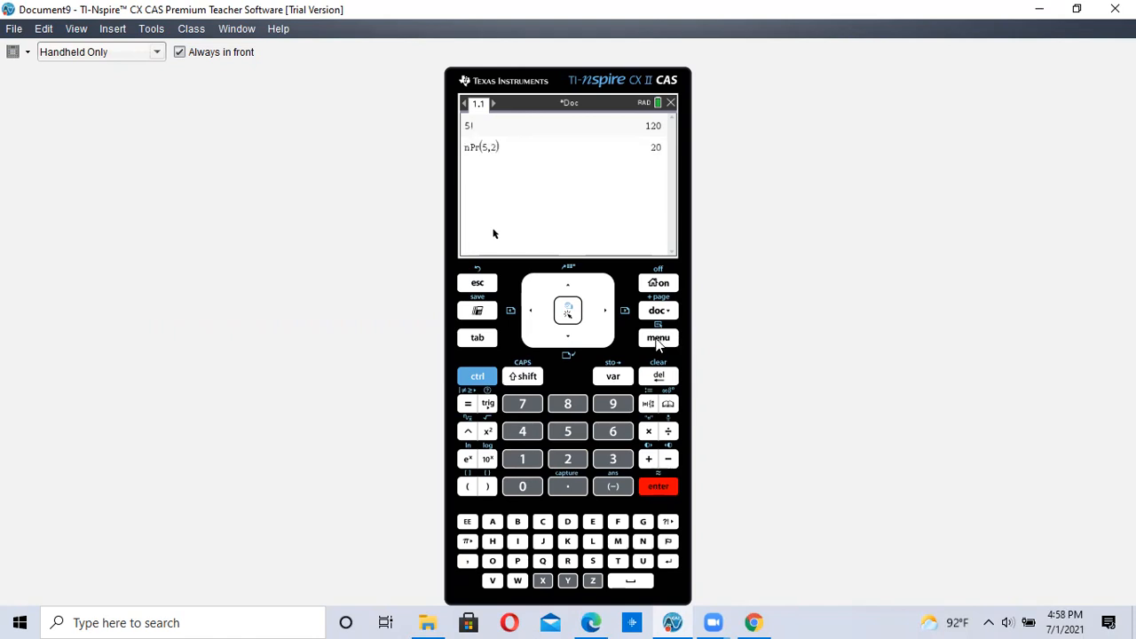
Step: Insert the Combinations function with arguments 5 and 2 and evaluate it to 10
left_click(658, 337)
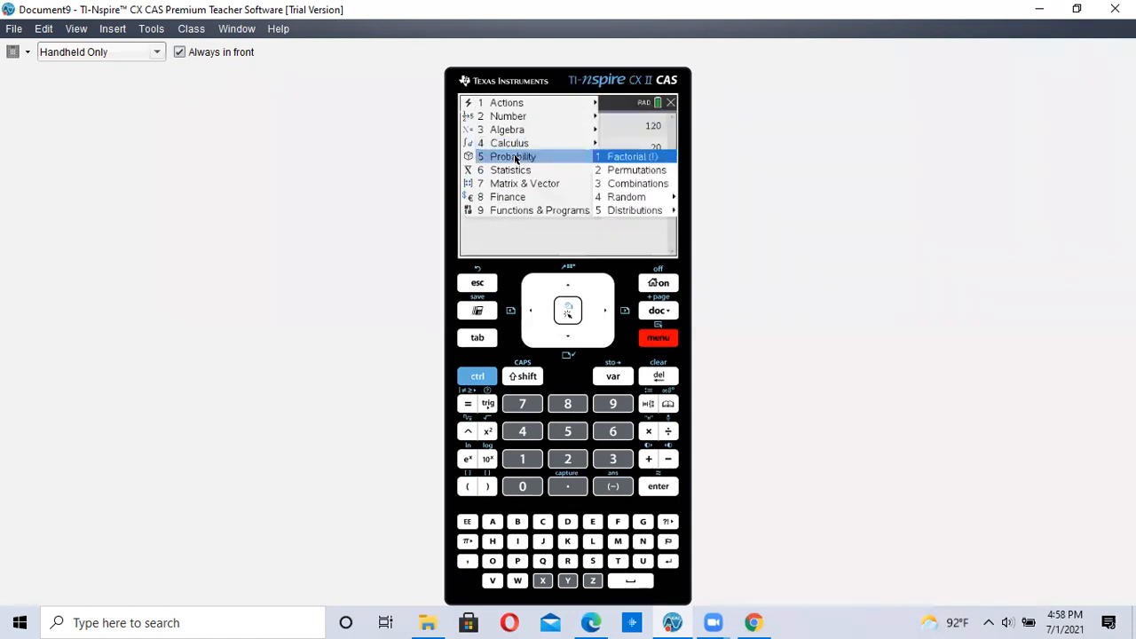
mouse_move(637, 183)
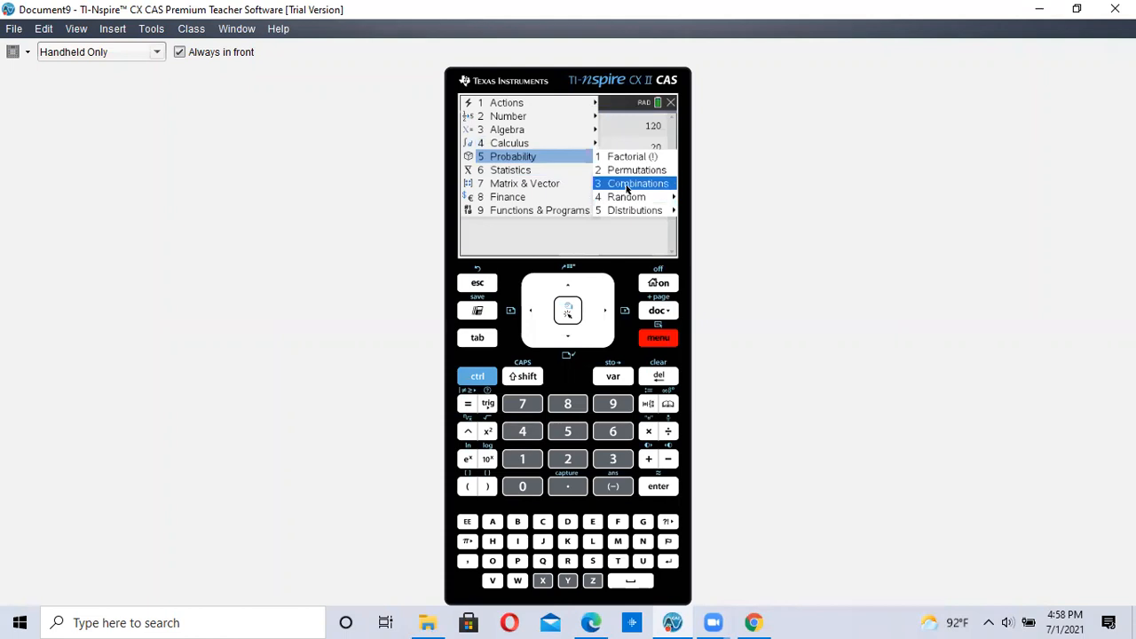
left_click(638, 182)
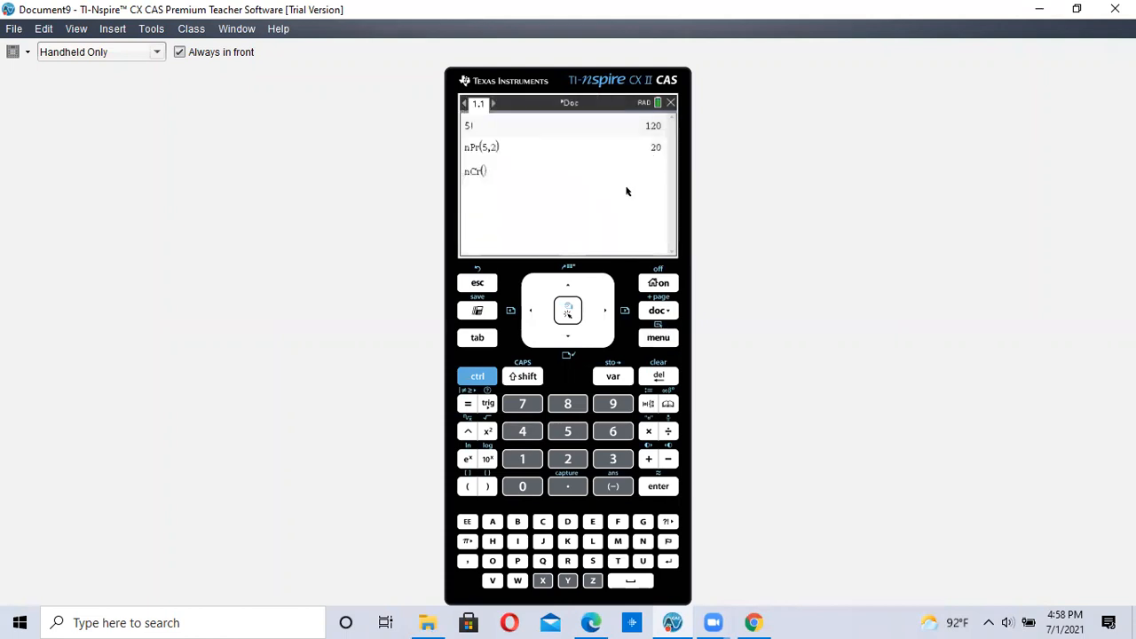
mouse_move(567, 431)
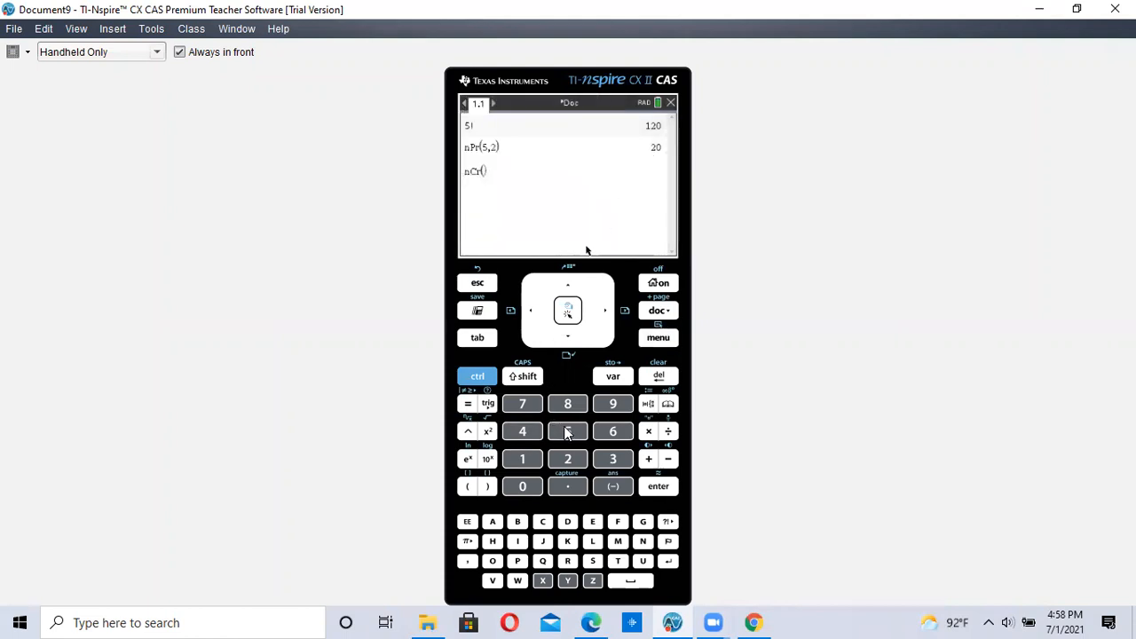
left_click(567, 430)
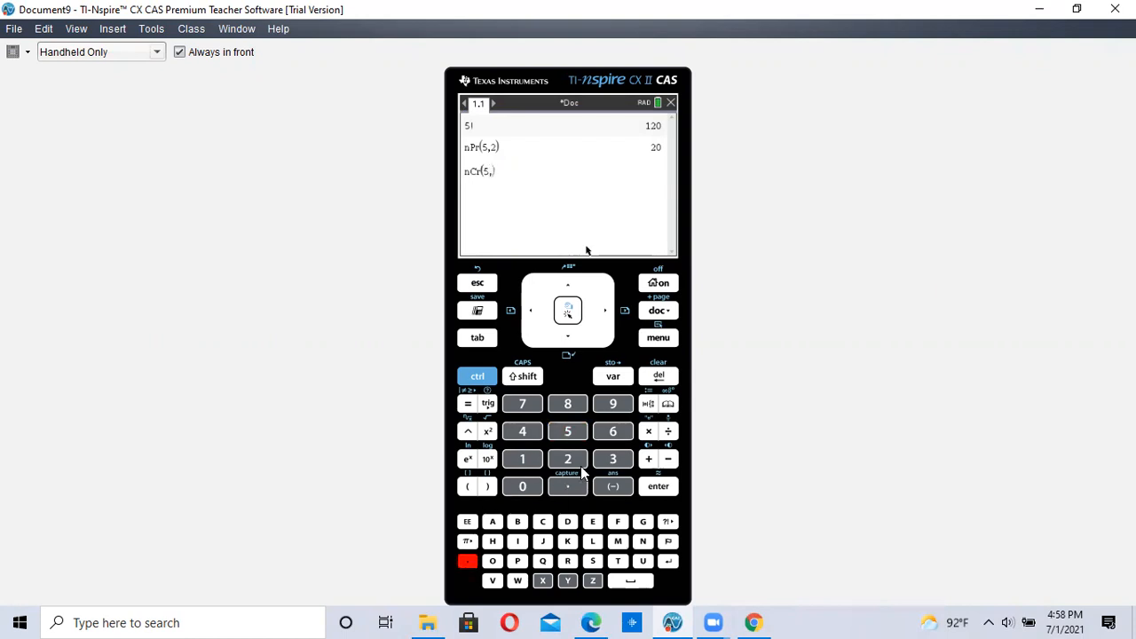
left_click(567, 459)
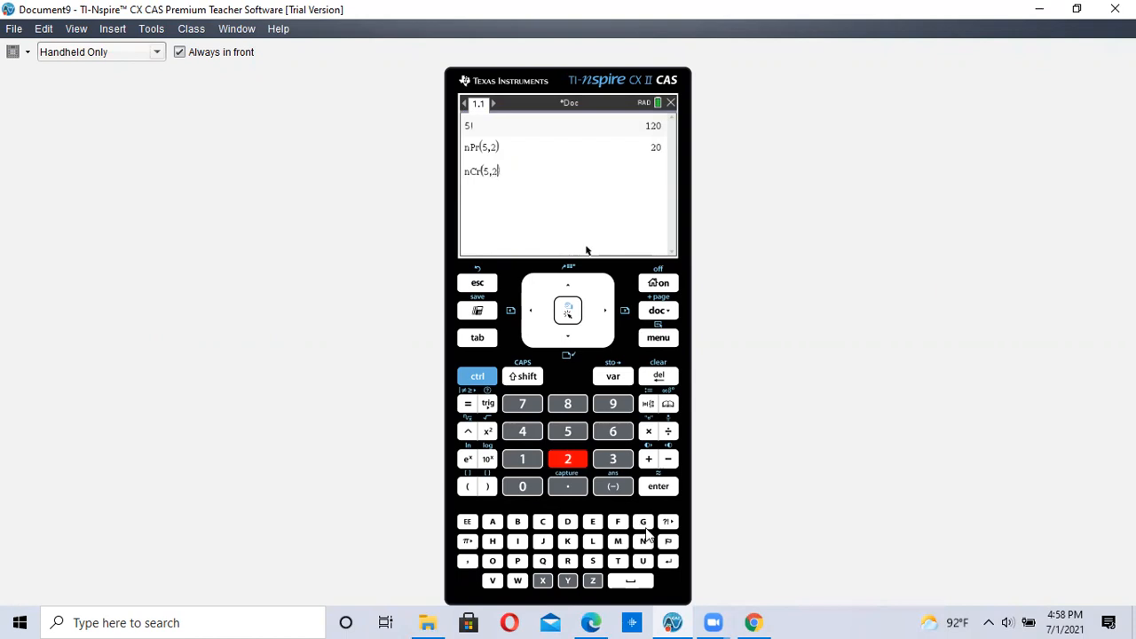
left_click(658, 487)
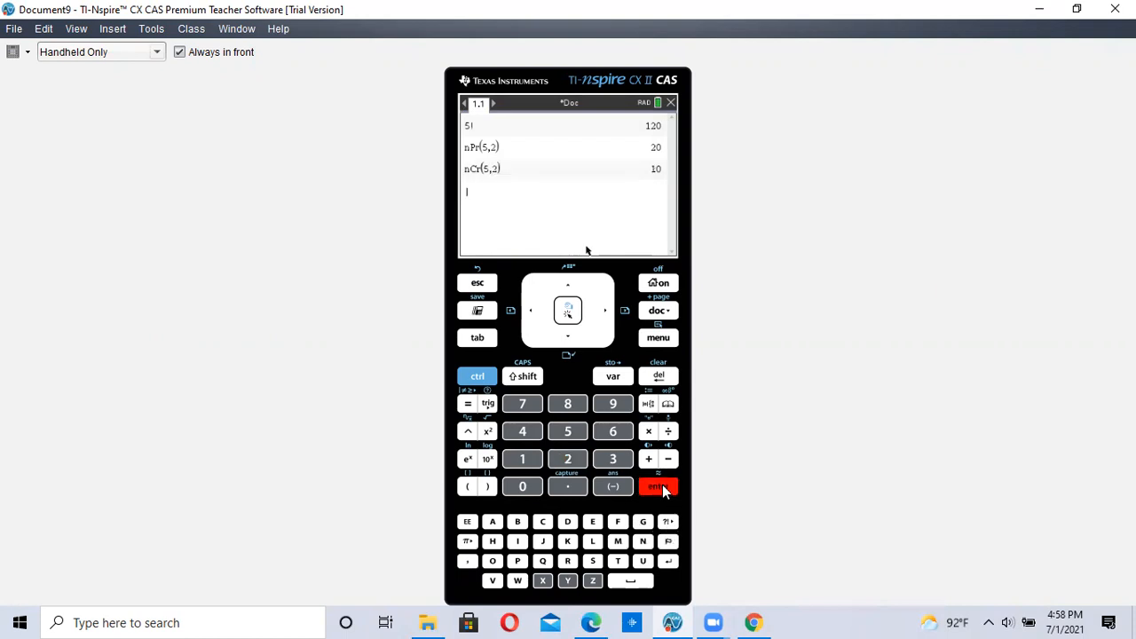
mouse_move(719, 620)
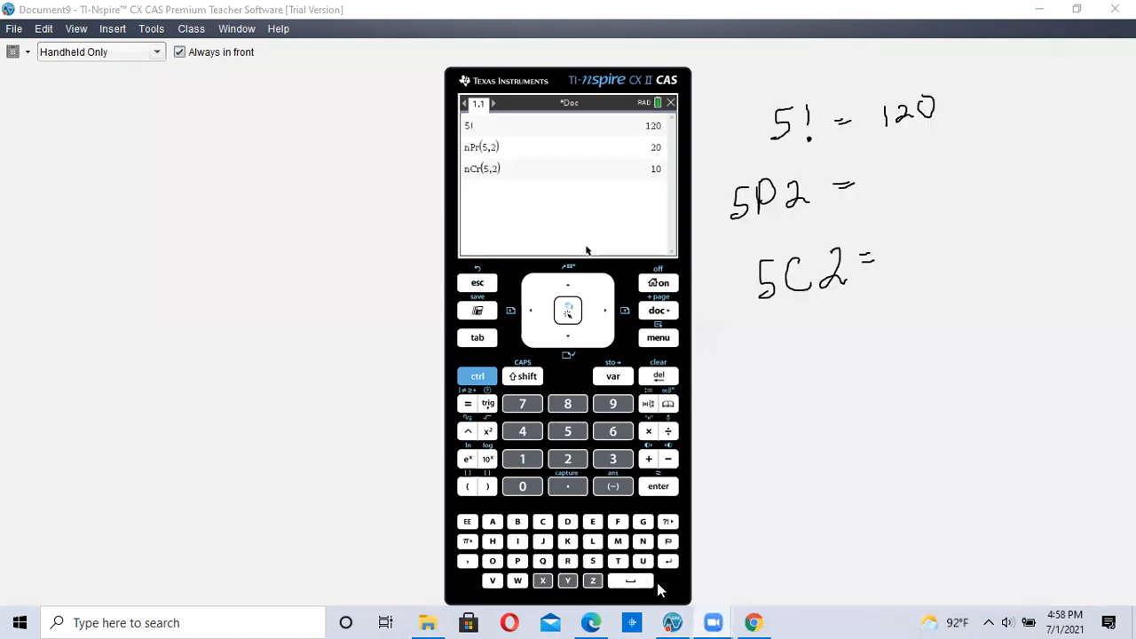
mouse_move(397, 115)
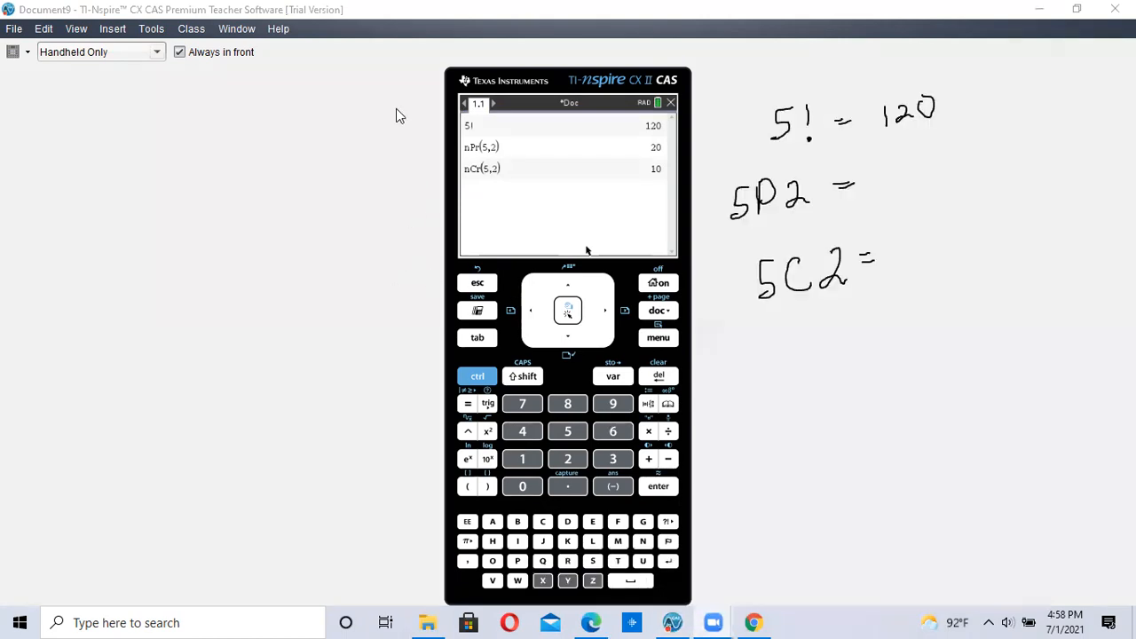